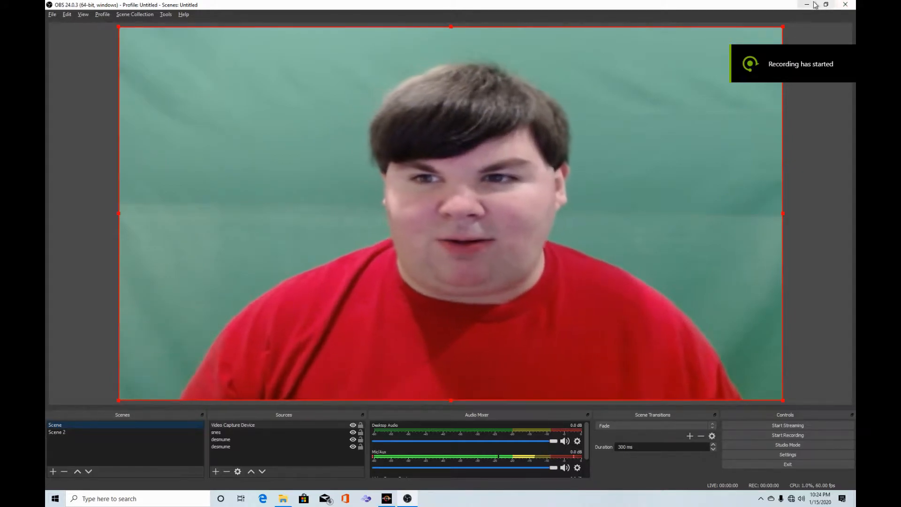
Briefly view the webcam source's properties and dismiss them without changes
click(807, 5)
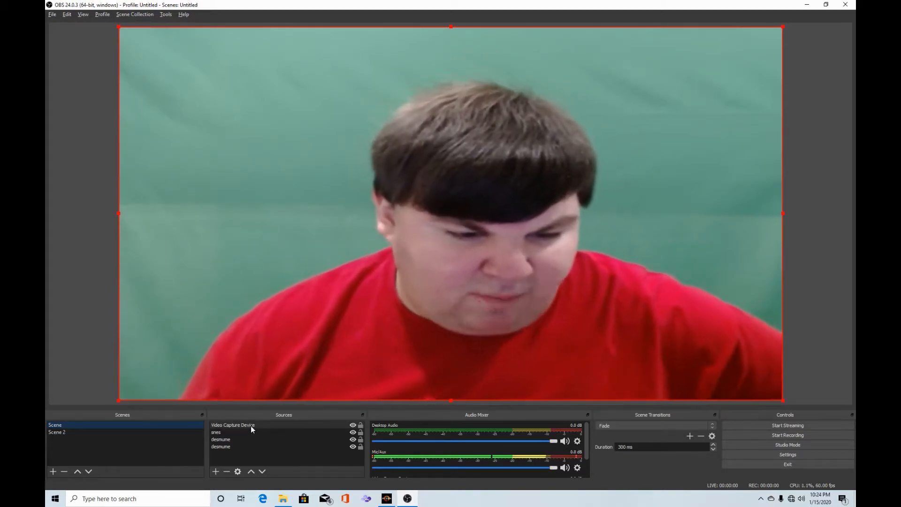
double_click(233, 424)
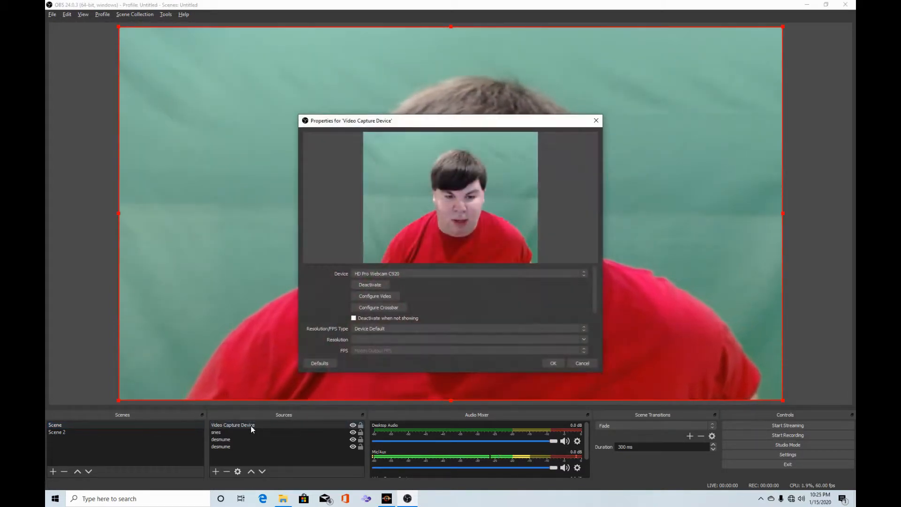
click(552, 362)
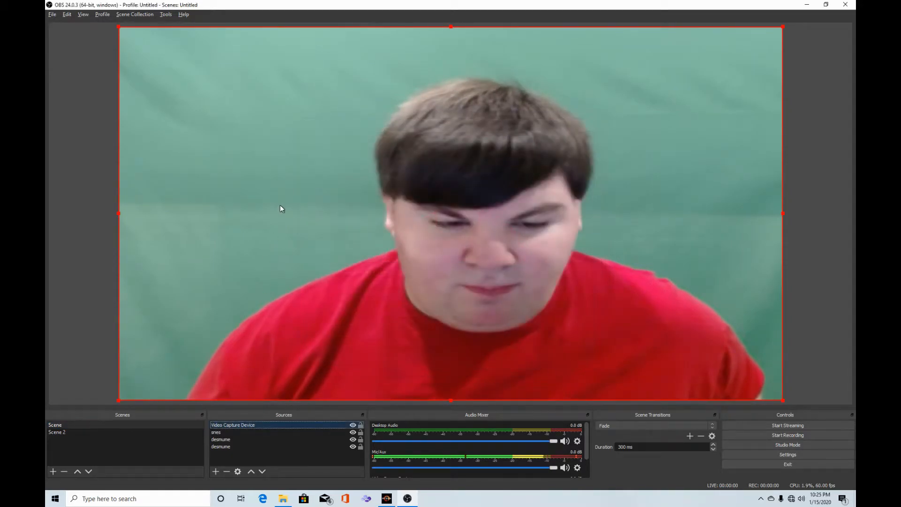
Bring up the Filters window for the webcam source from its context menu
right_click(281, 208)
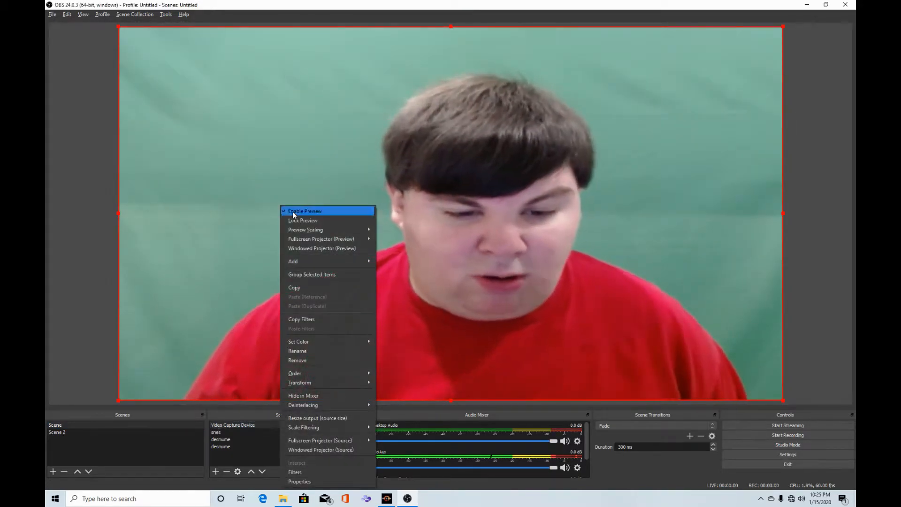
mouse_move(295, 472)
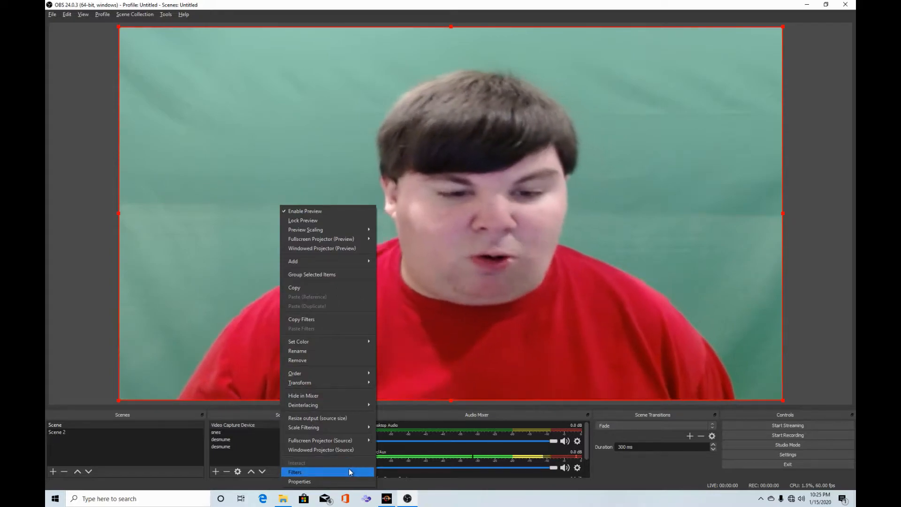
mouse_move(315, 211)
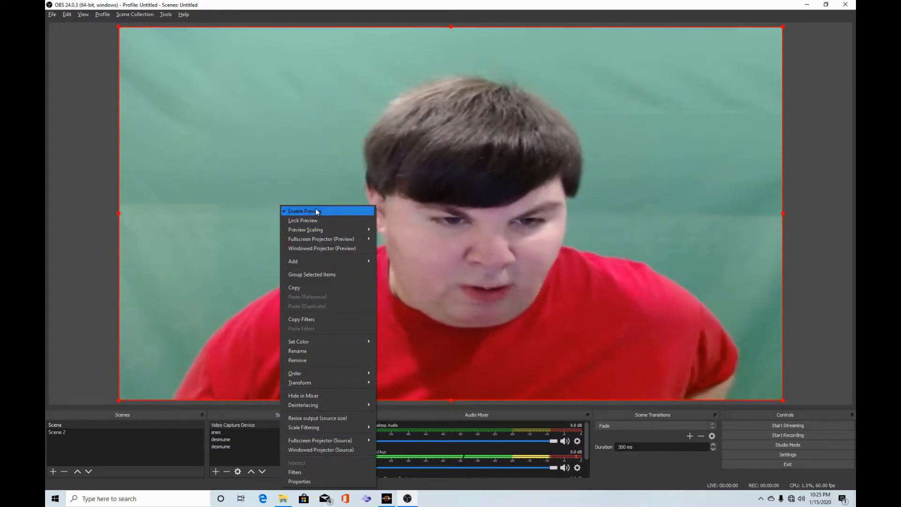
click(295, 472)
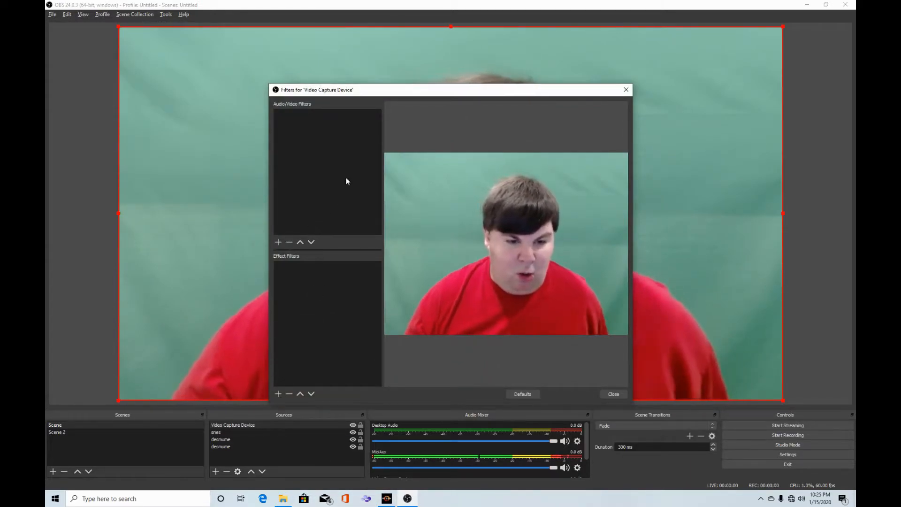
mouse_move(294, 268)
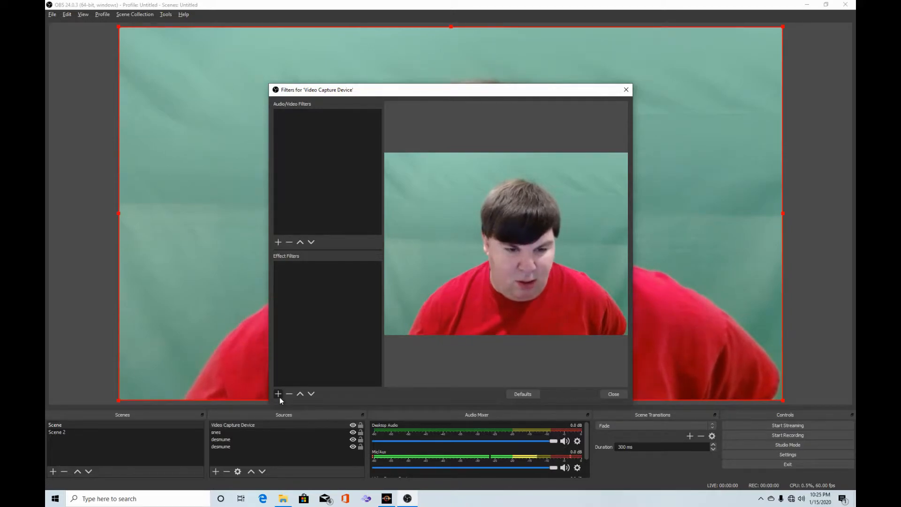
Add a new Chroma Key effect filter to the webcam source
click(278, 393)
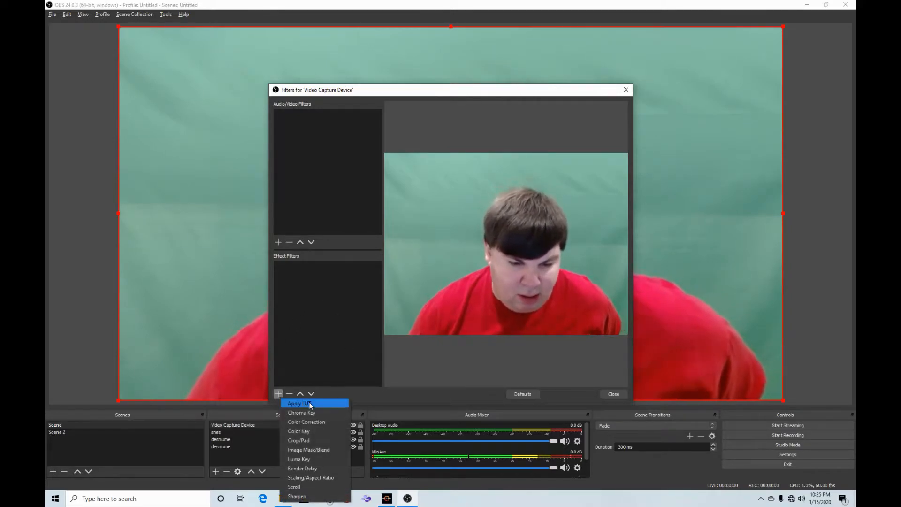
mouse_move(301, 413)
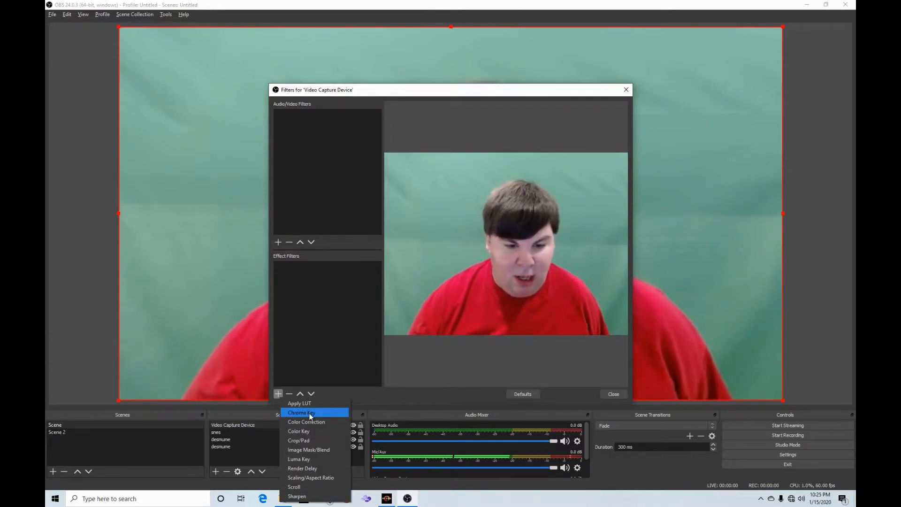
click(302, 413)
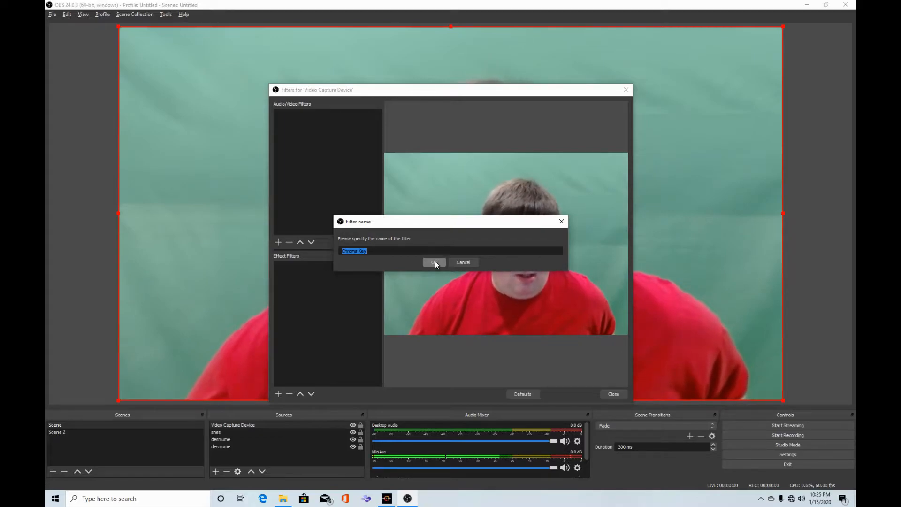
mouse_move(435, 263)
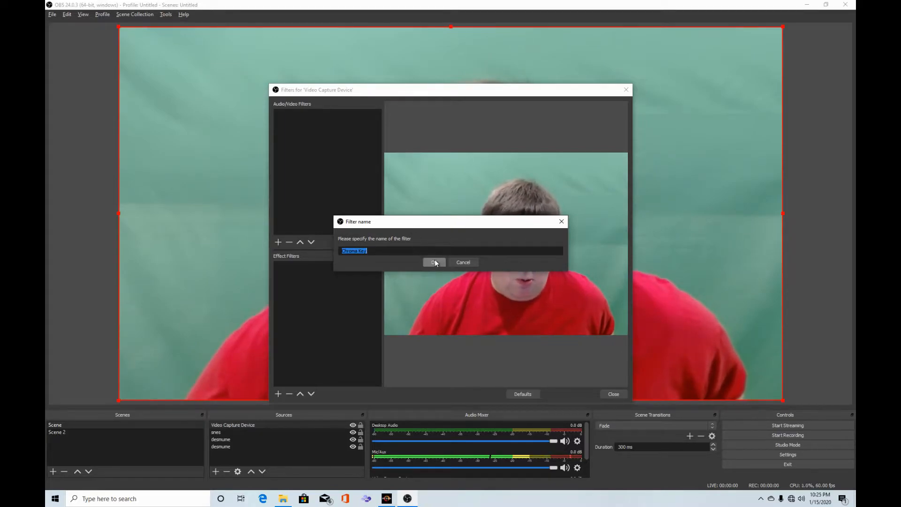
Confirm the Chroma Key filter name and tune similarity to 460 and smoothness to remove the green backdrop
click(435, 261)
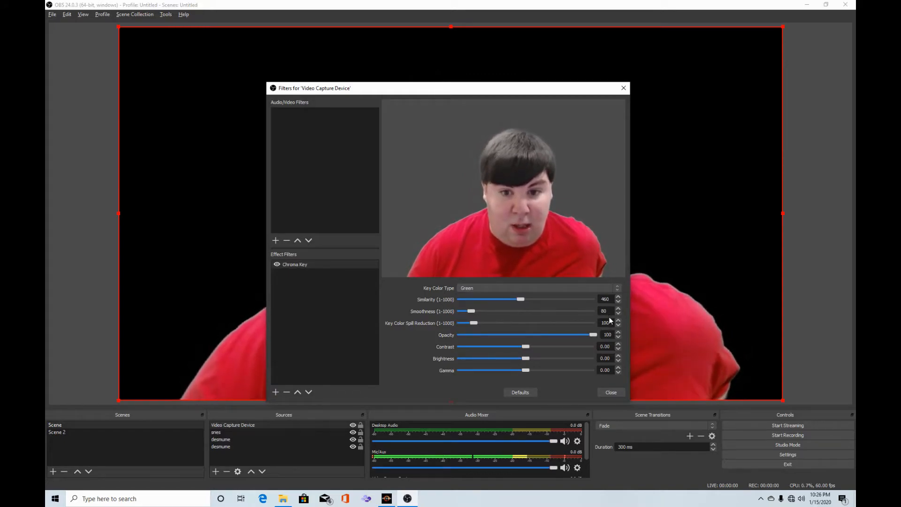
triple_click(604, 311)
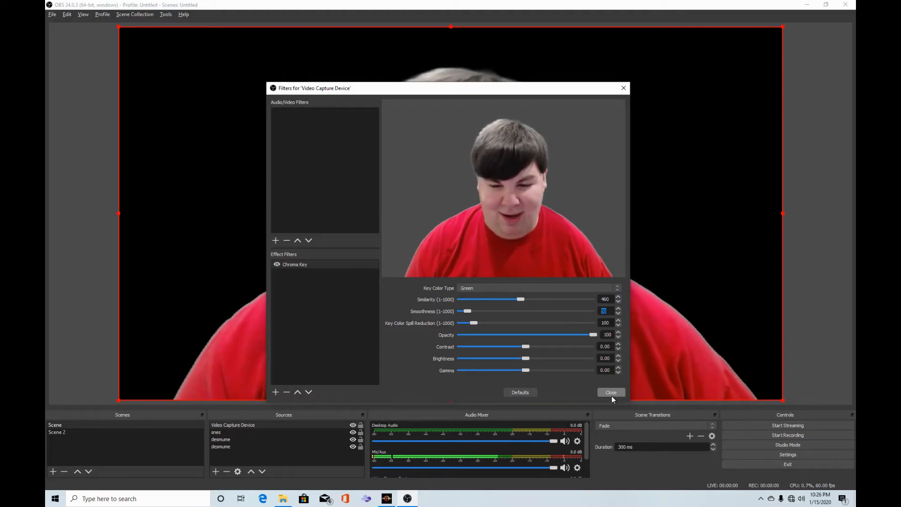
Close the Filters window and switch to Scene 2 with the keyed webcam over the Xbox capture
click(611, 393)
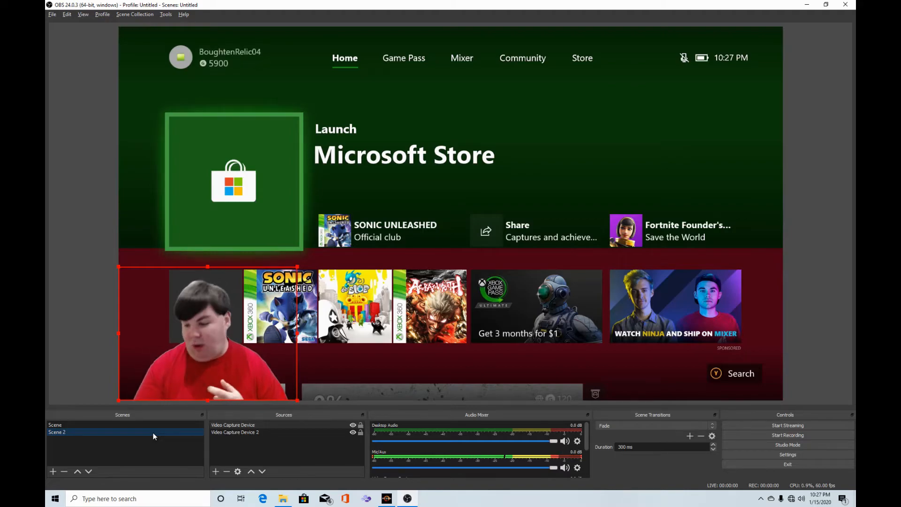
click(393, 230)
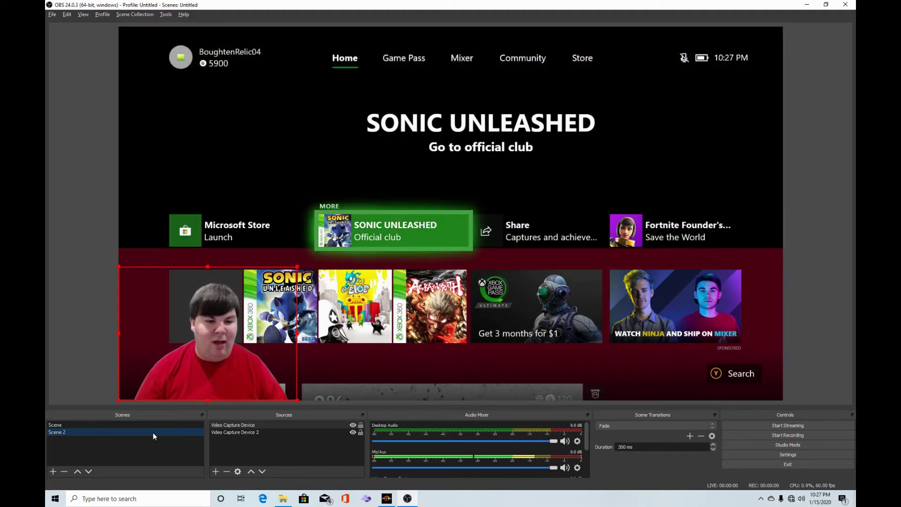
click(539, 230)
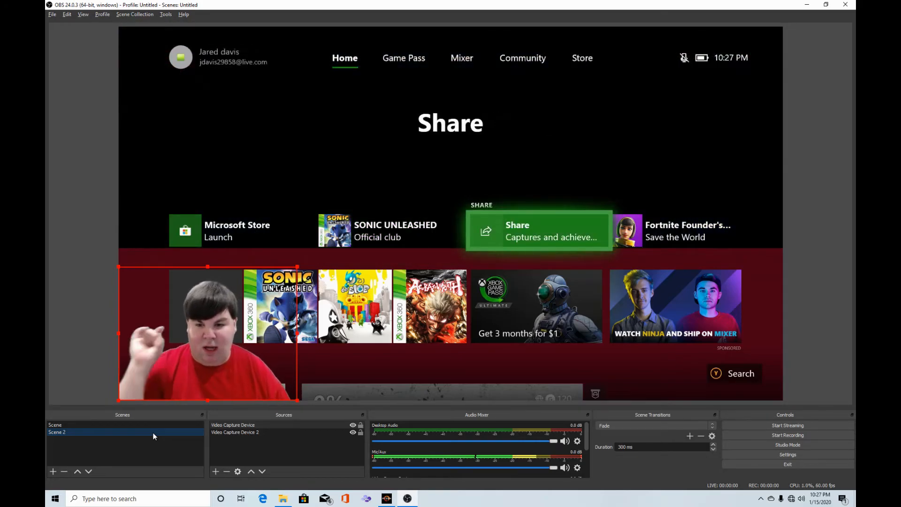
click(678, 230)
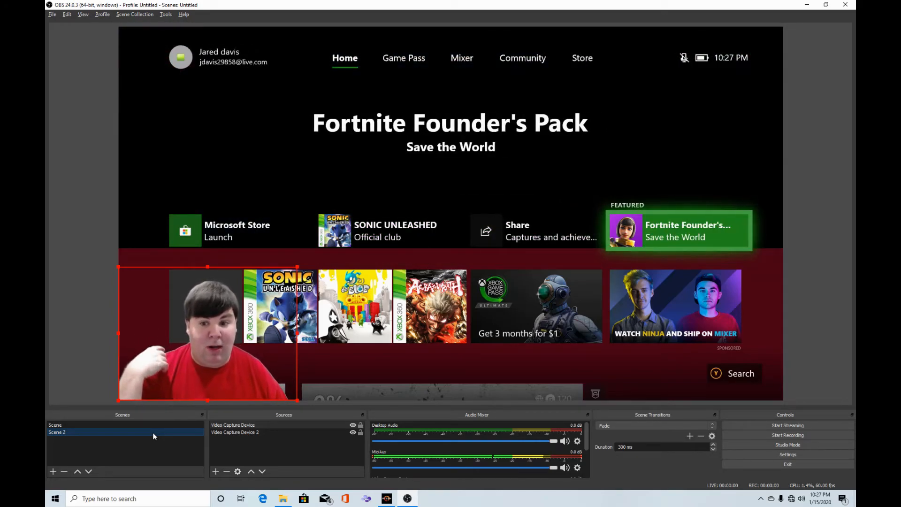